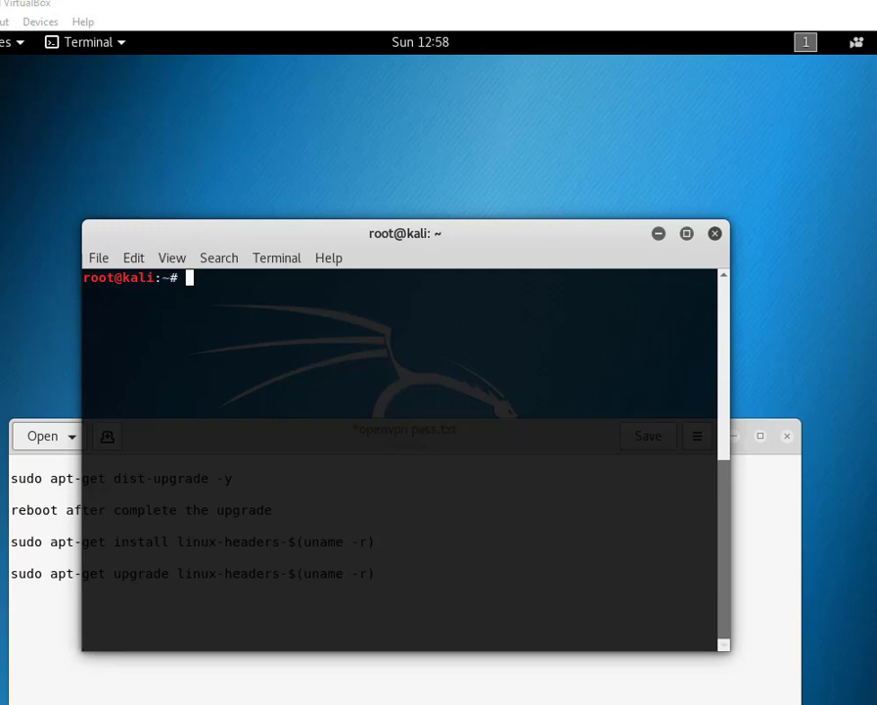
mouse_move(838, 517)
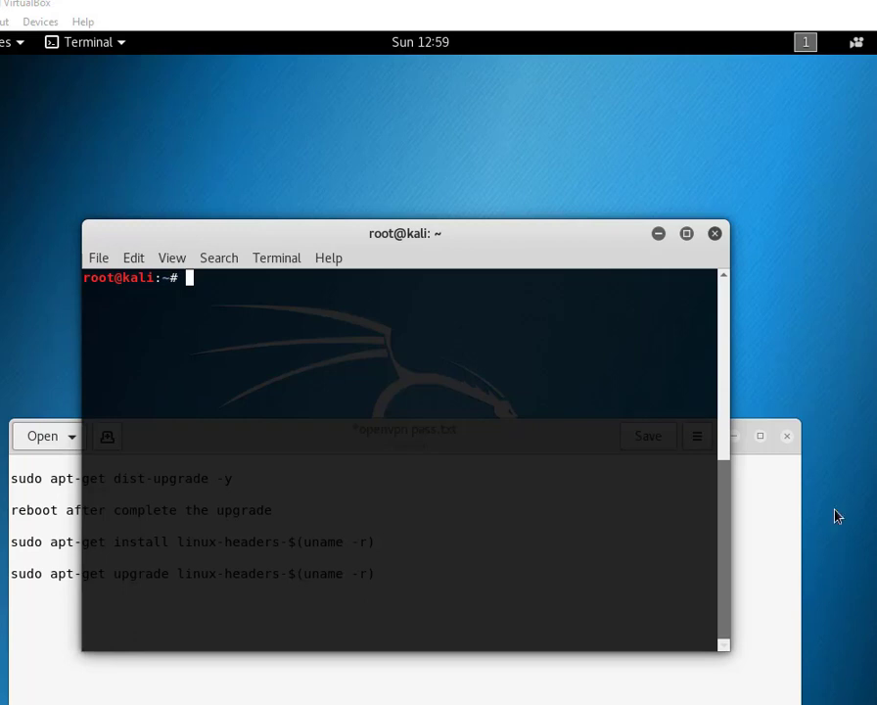
mouse_move(775, 516)
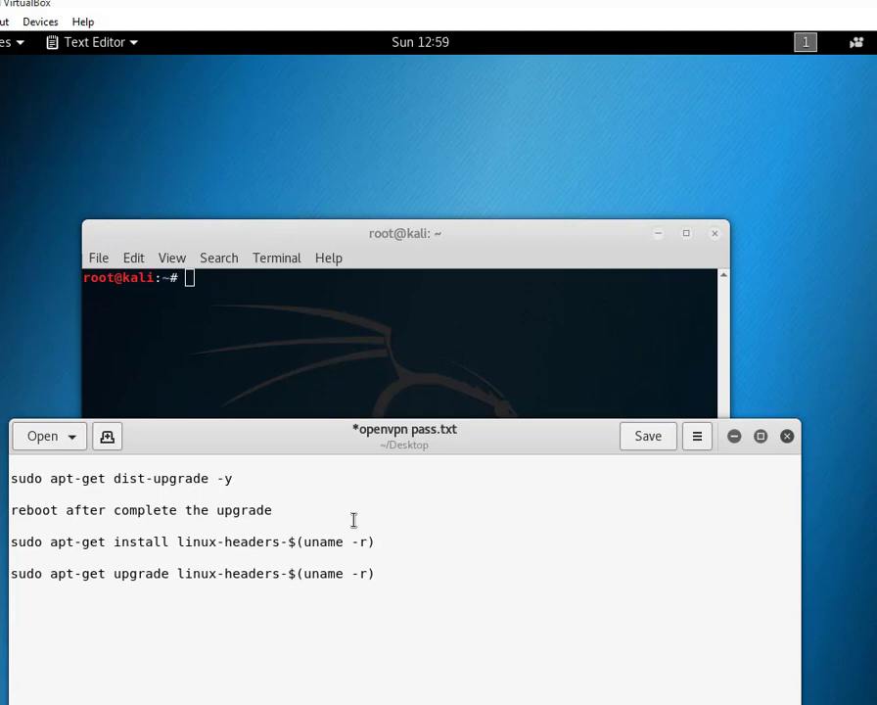
Select the sudo apt-get dist-upgrade line in the notes and copy it
left_click(280, 509)
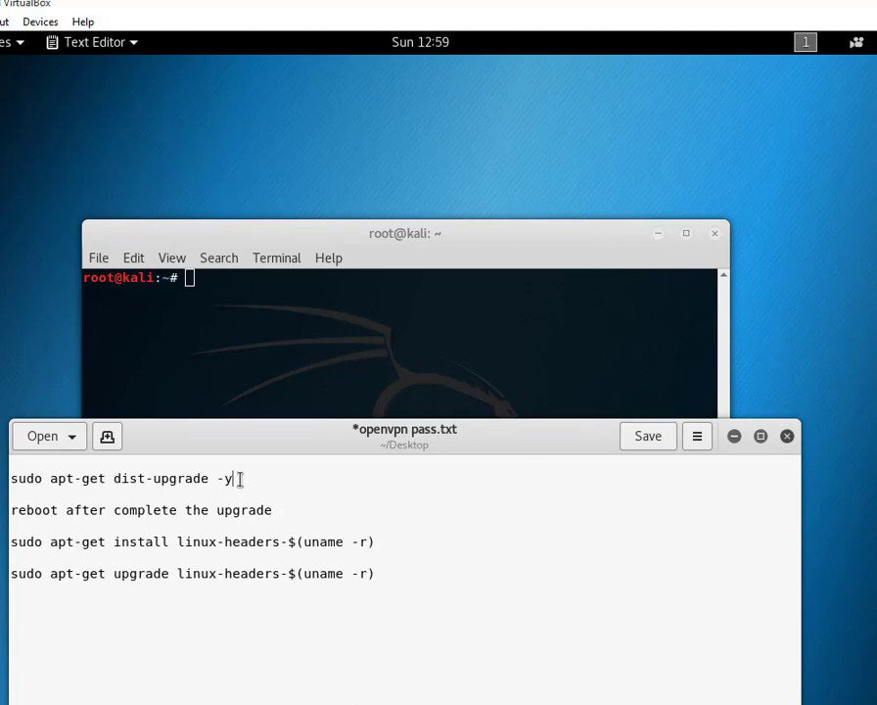
left_click_drag(234, 478, 10, 477)
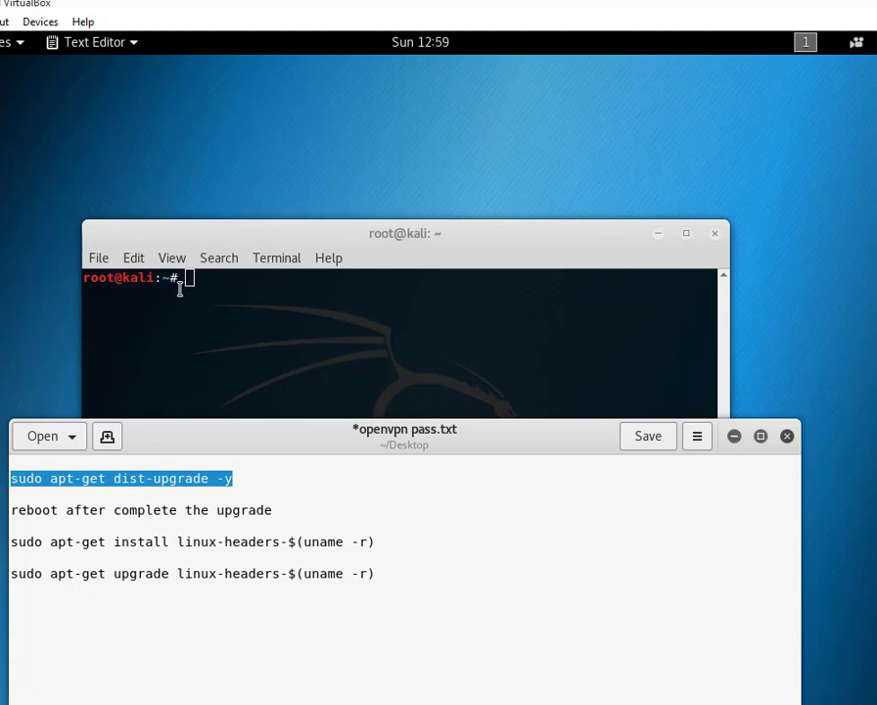
right_click(147, 478)
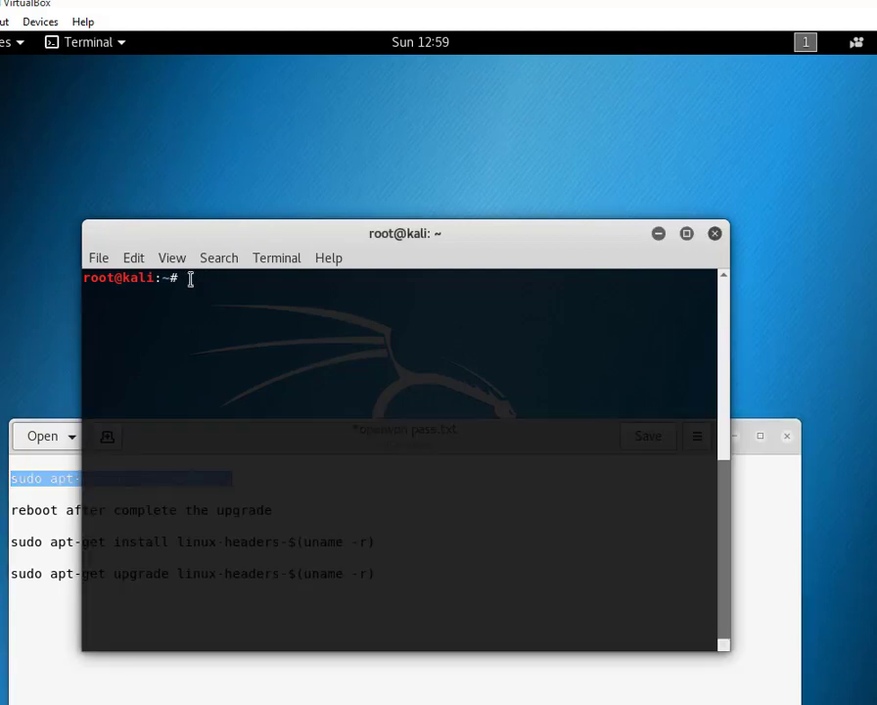
Run sudo apt-get dist-upgrade -y at the root prompt
type("sudo apt-get dist-upgrade -y")
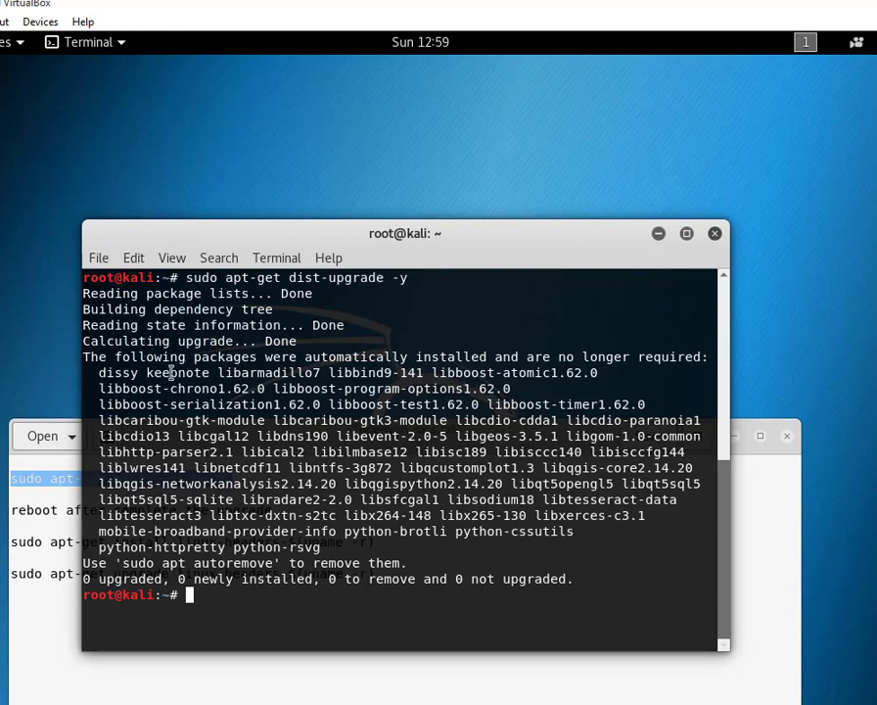
mouse_move(599, 593)
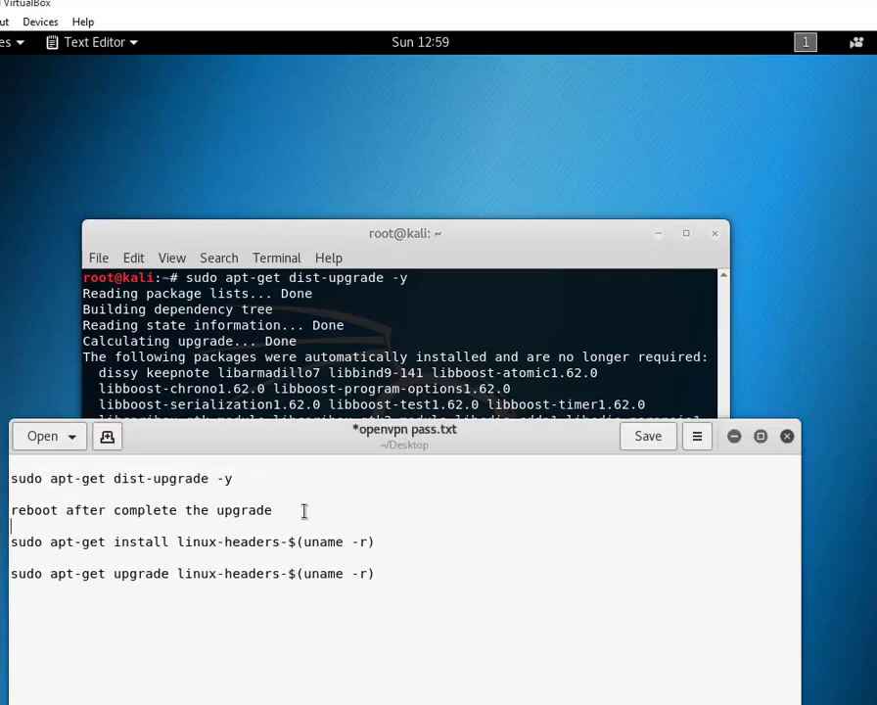
Clear the dist-upgrade output so the terminal shows an empty prompt
left_click_drag(28, 508, 274, 509)
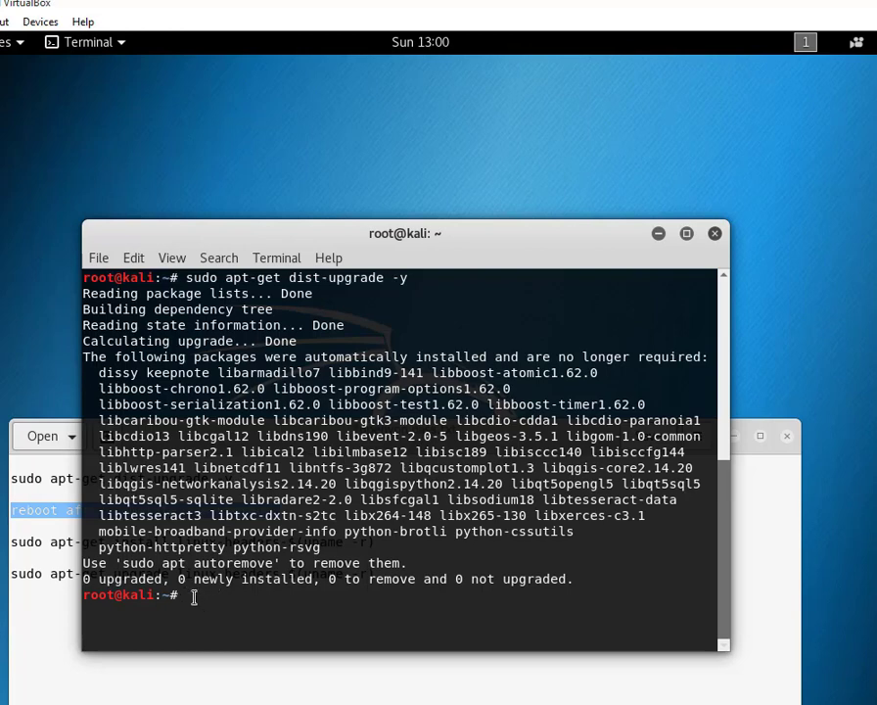
type("clea")
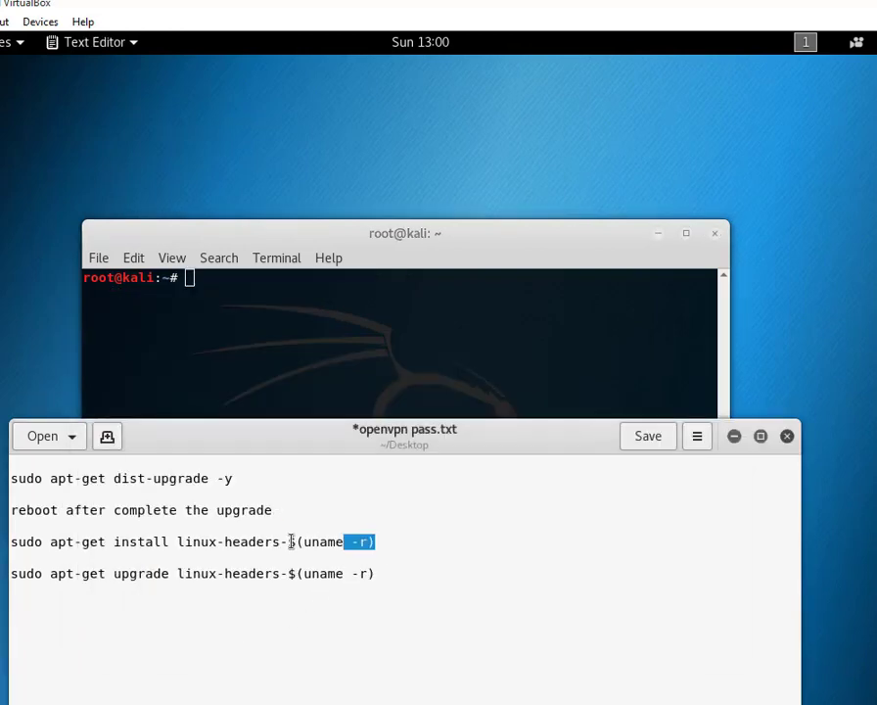
Select the install linux-headers command line in the notes for copying
triple_click(192, 540)
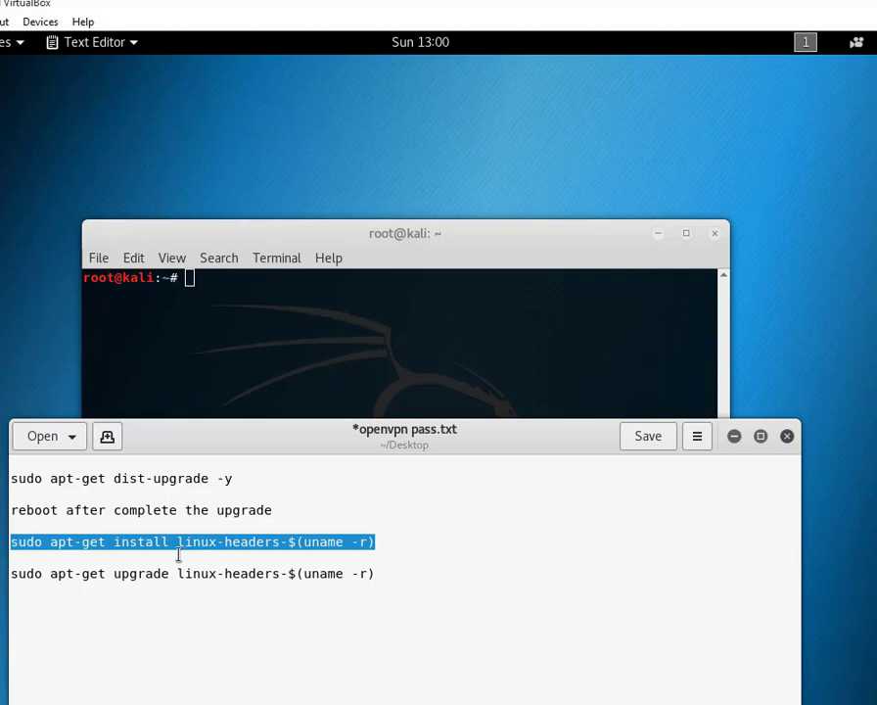
mouse_move(238, 619)
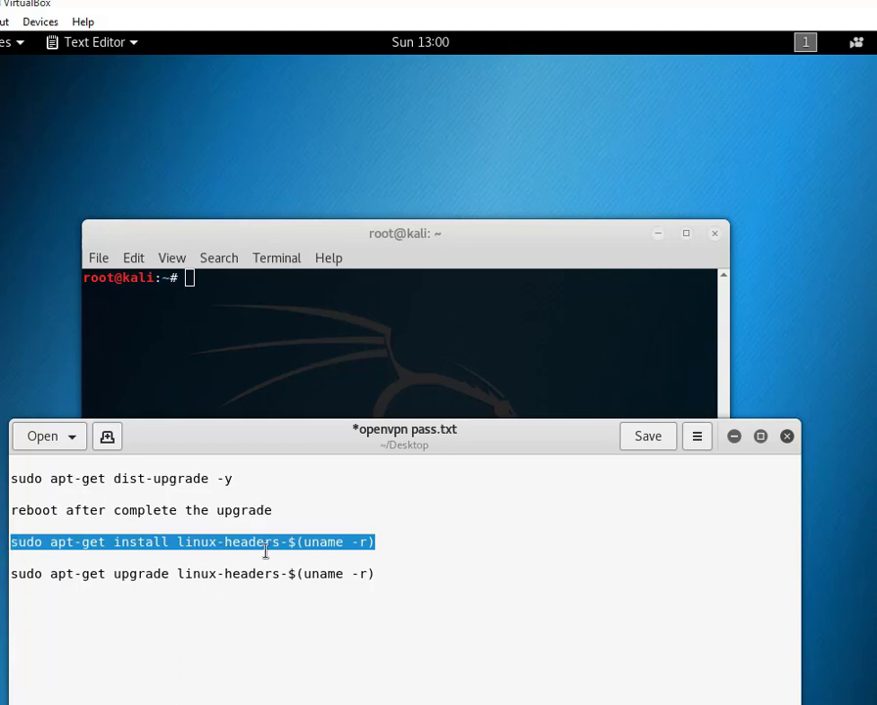
mouse_move(309, 591)
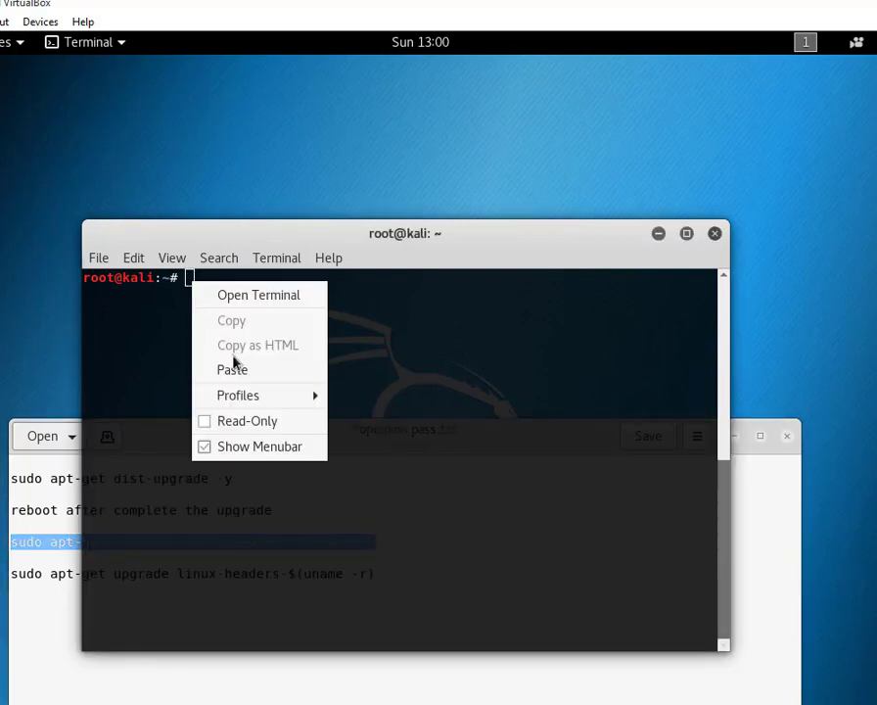
Paste and run the linux-headers install command at the prompt
left_click(231, 368)
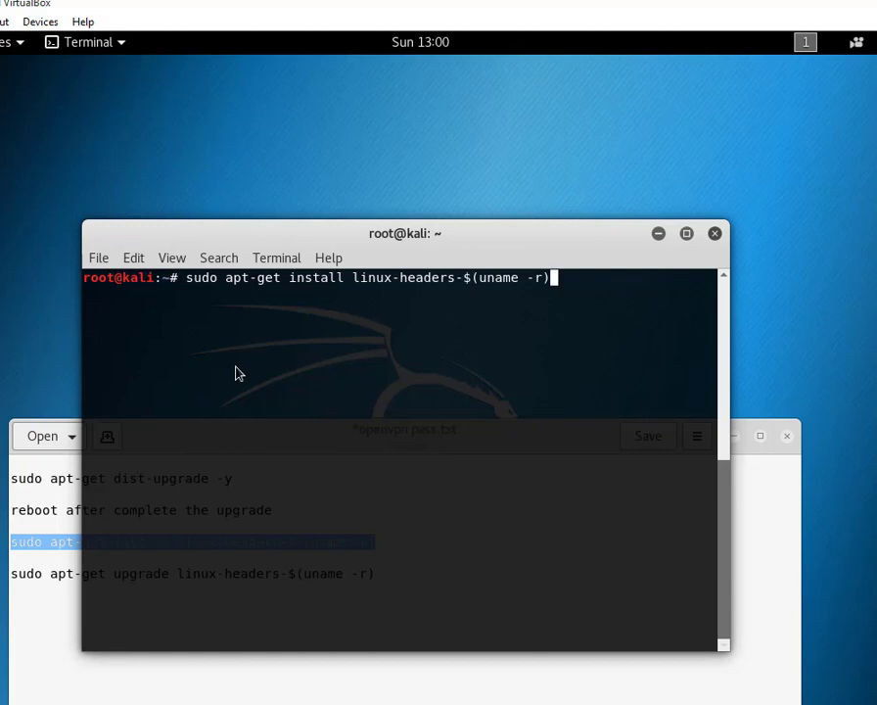
key("Return")
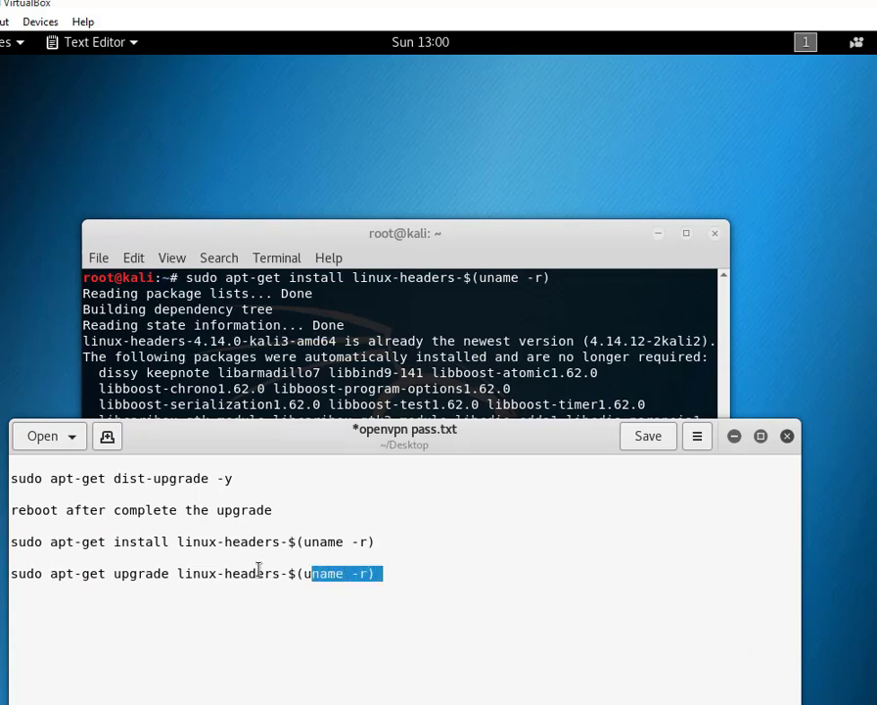
Select the upgrade linux-headers command line in the notes and copy it
triple_click(196, 571)
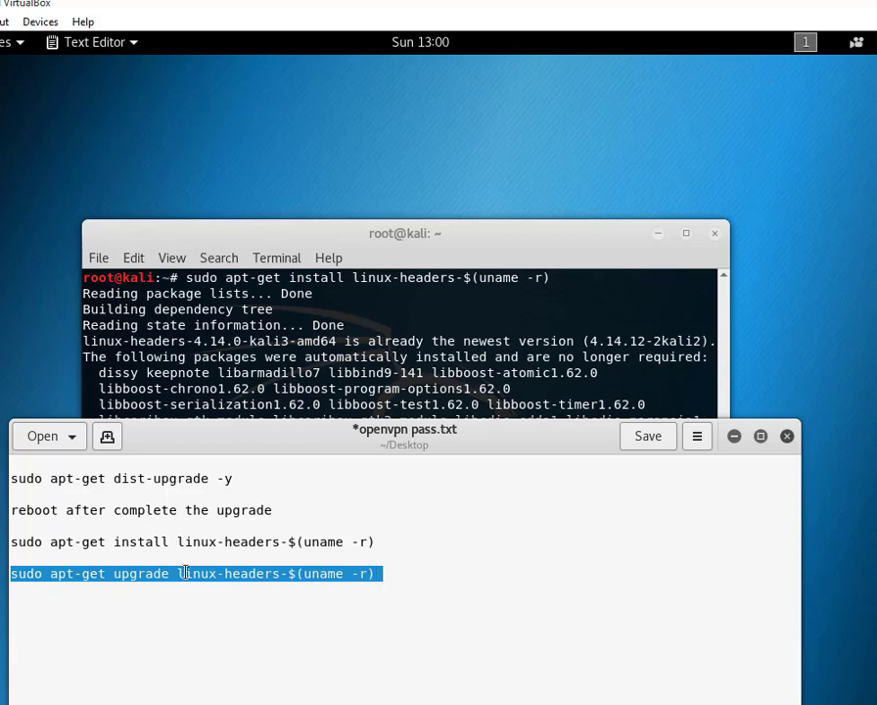
right_click(186, 572)
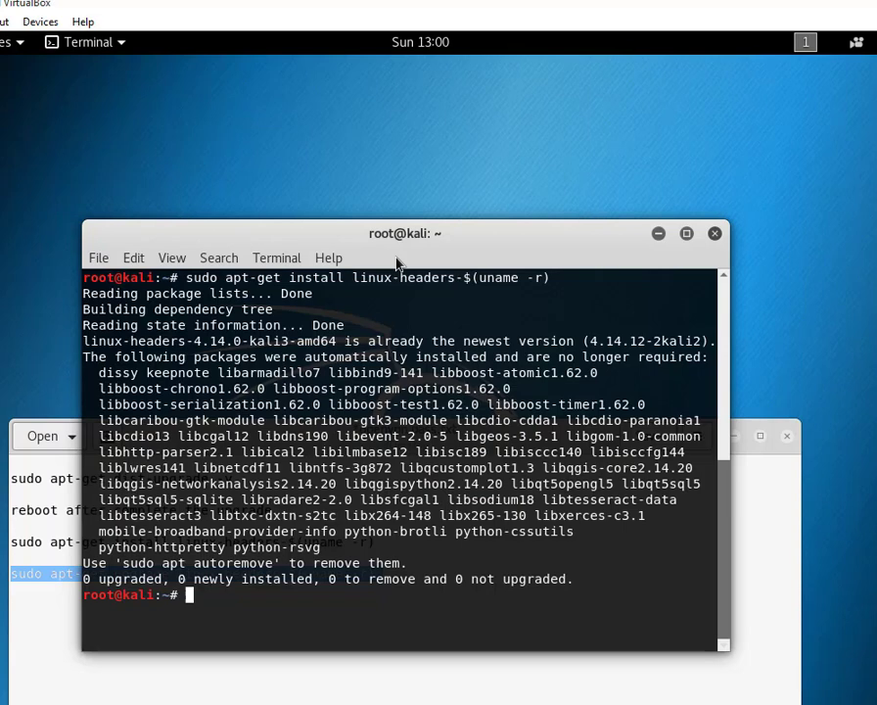
Paste the linux-headers upgrade command at the prompt and run it
right_click(191, 595)
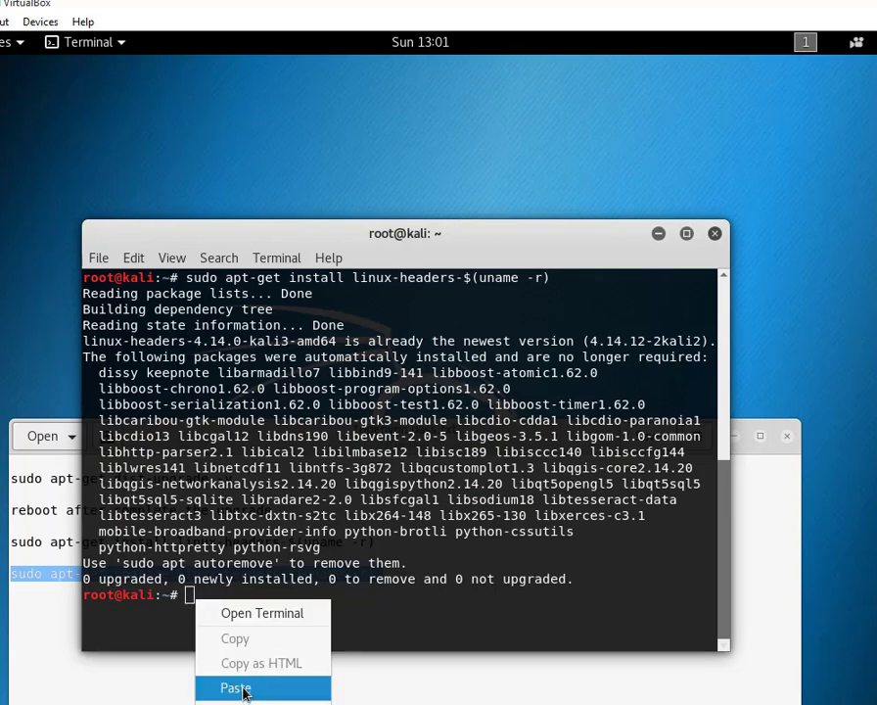
left_click(235, 689)
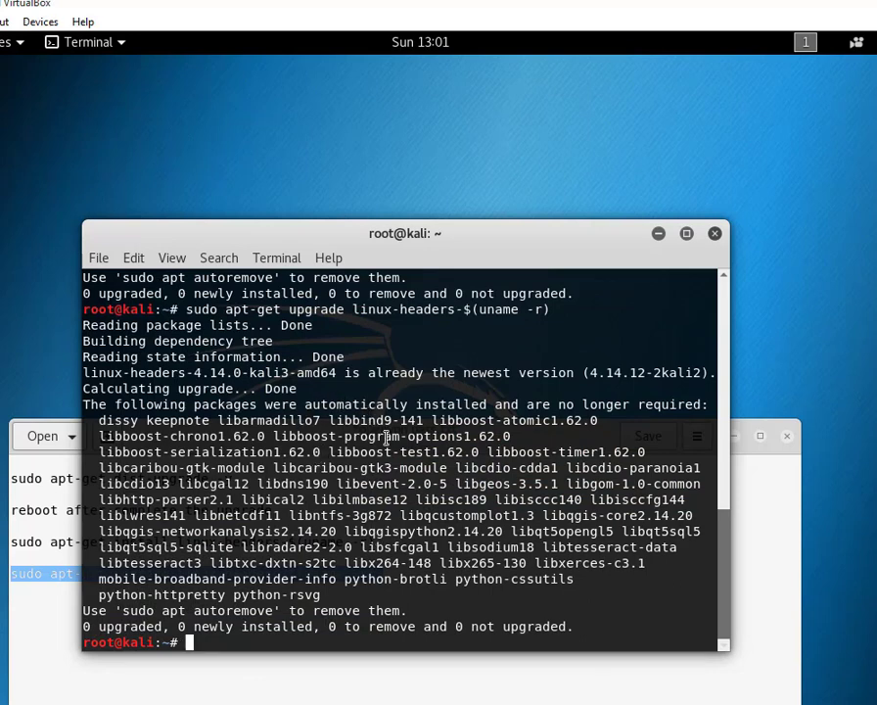
mouse_move(404, 427)
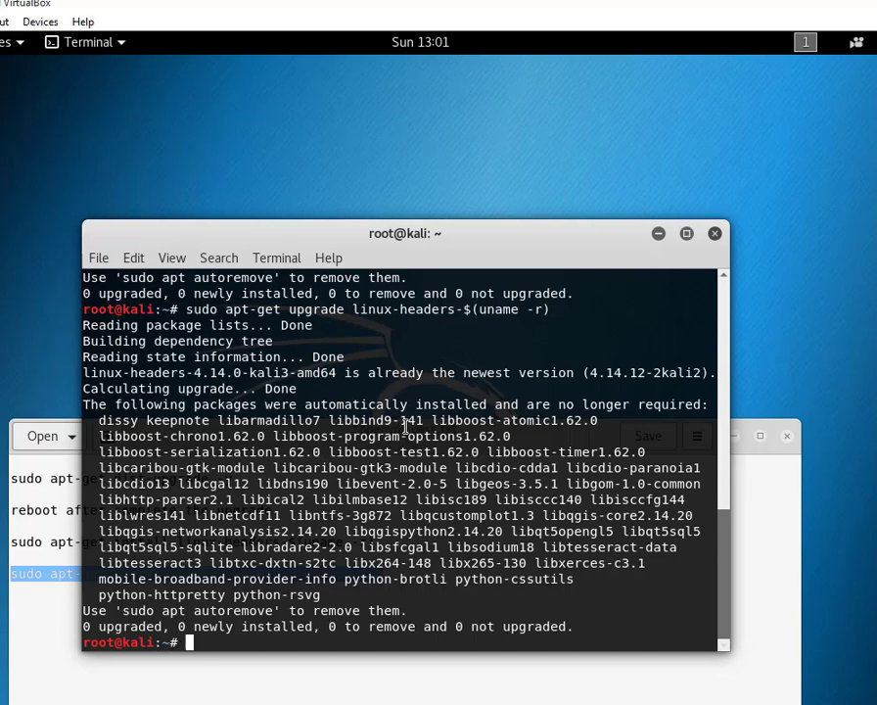